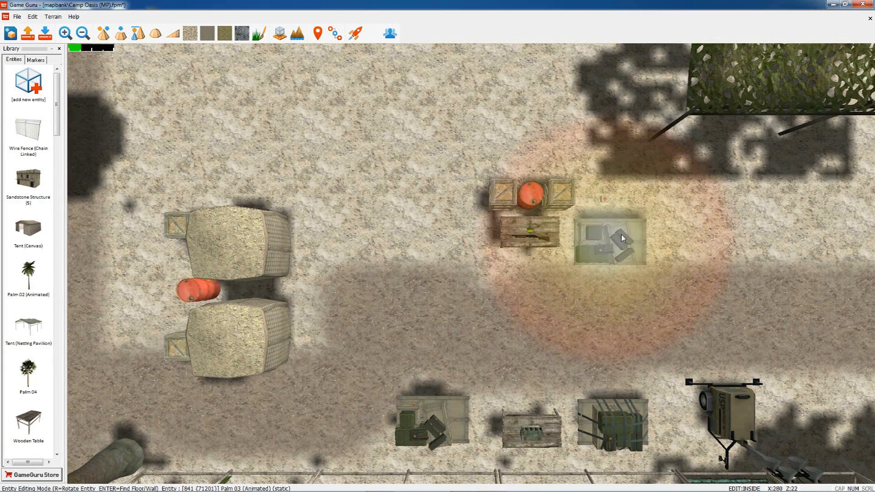
mouse_move(621, 240)
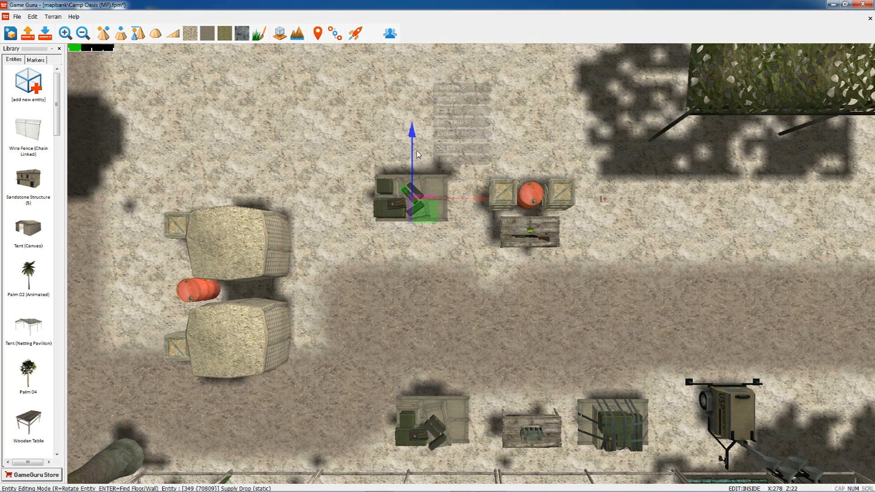
Bring up the Supply Drop's entity menu after placing it left of the crates
right_click(415, 209)
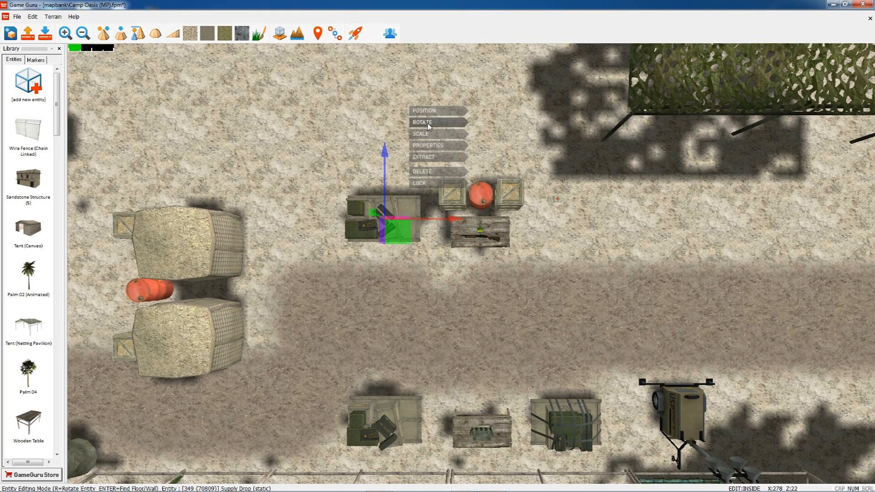
Rotate the Supply Drop in place, then show its properties sheet
left_click(422, 122)
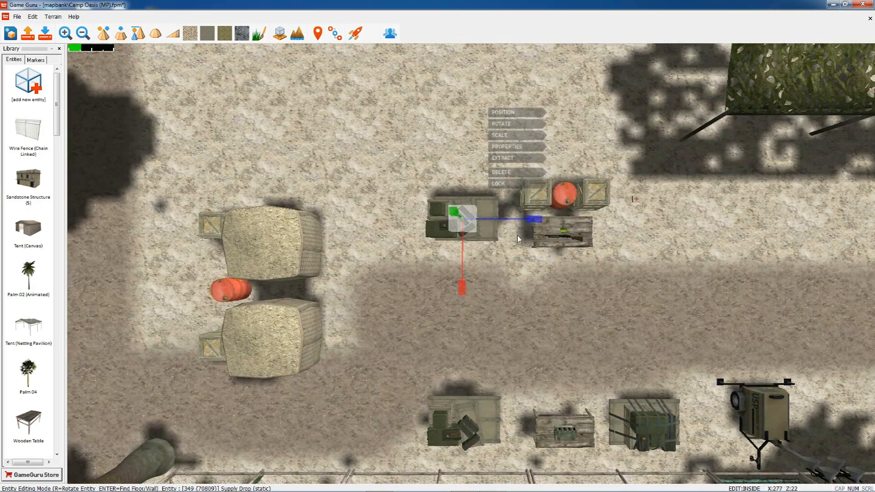
mouse_move(509, 149)
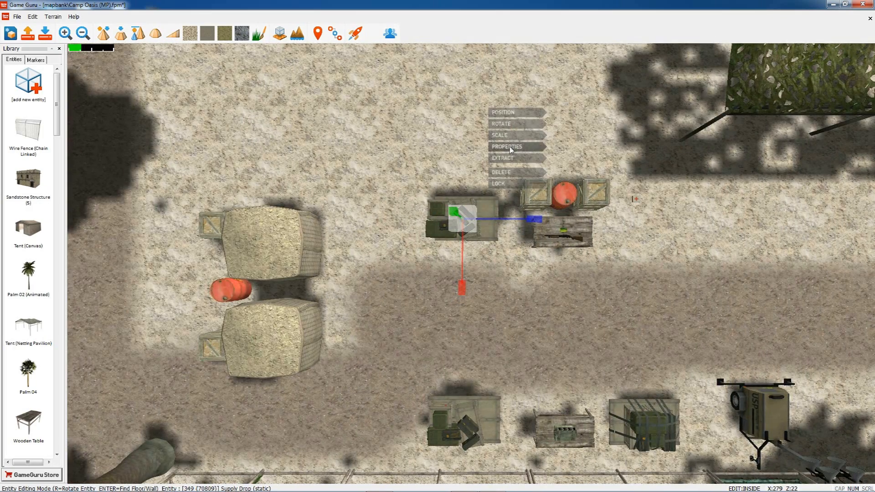
left_click(507, 146)
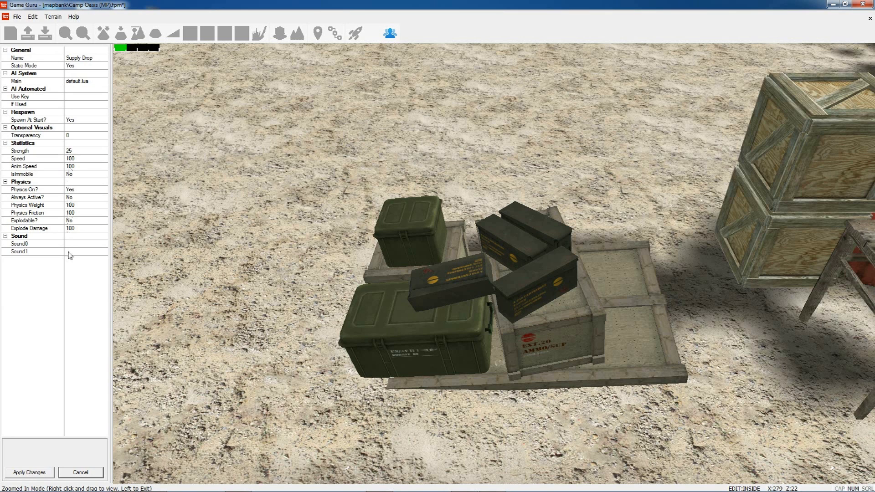
mouse_move(105, 315)
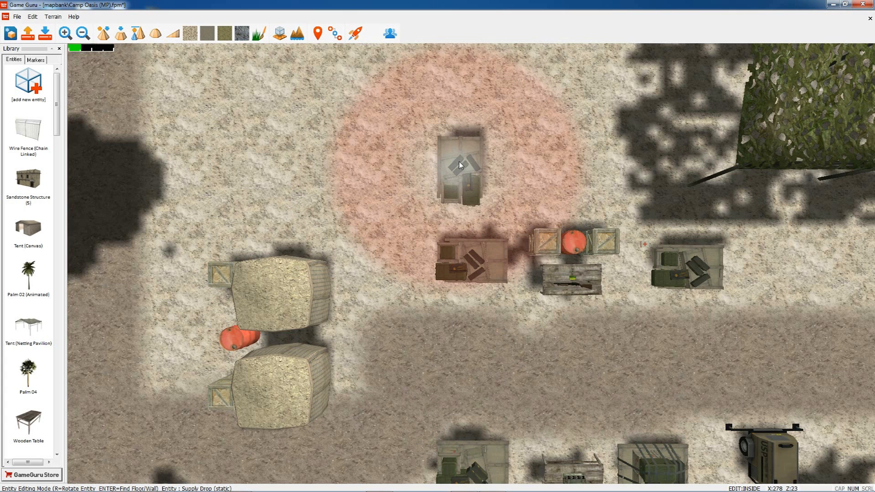
Pan the top-down view to the fence-side supply drops by the generator trailer
key("r")
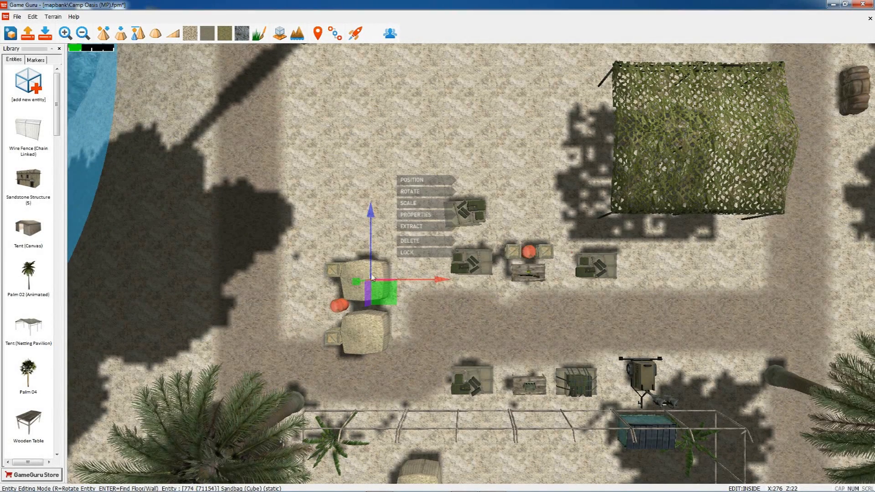
left_click(407, 240)
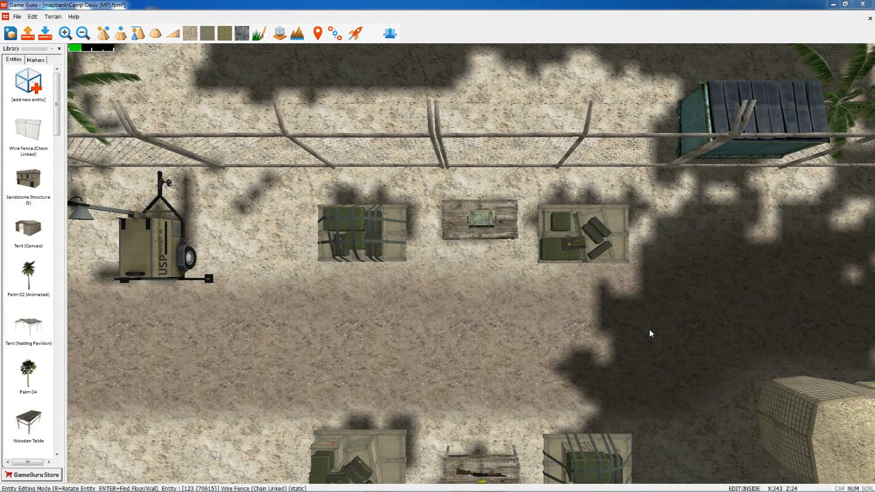
mouse_move(607, 336)
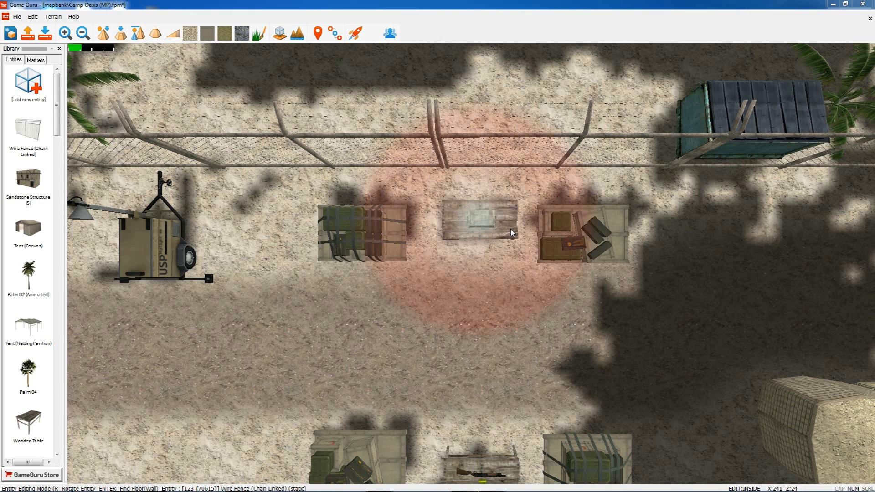
Lock the wooden table by the fence in place
left_click(480, 223)
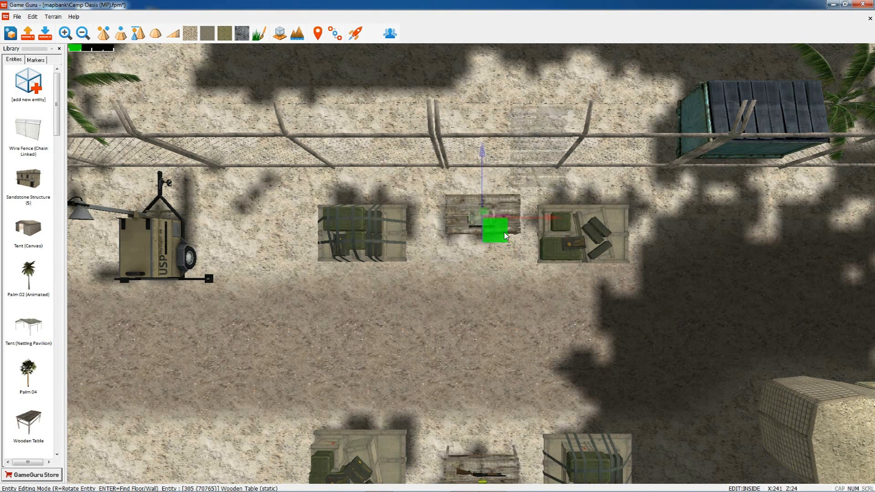
right_click(499, 243)
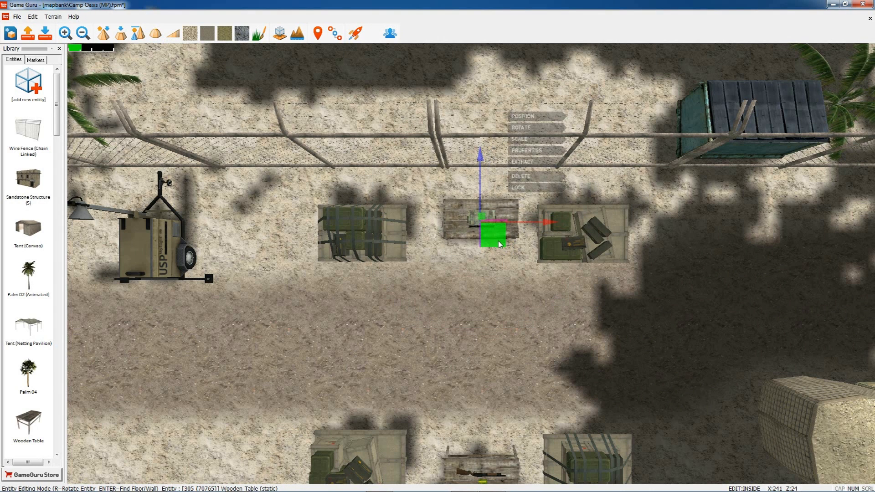
left_click(521, 193)
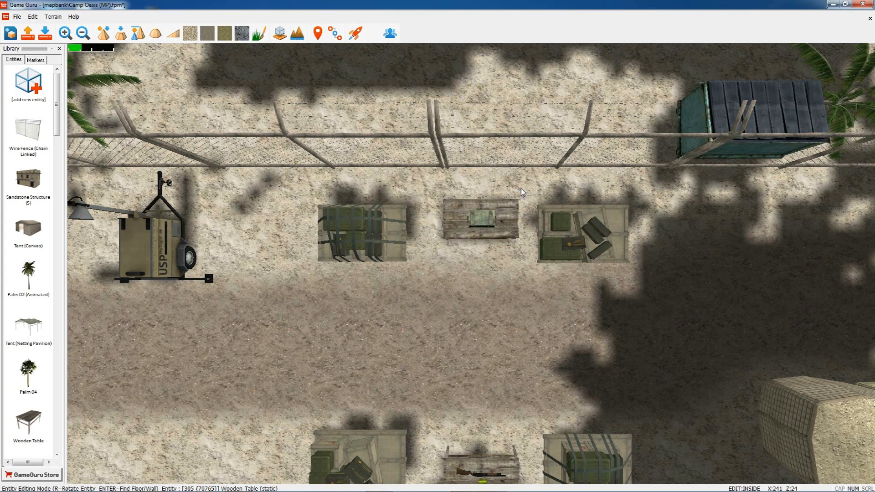
mouse_move(459, 217)
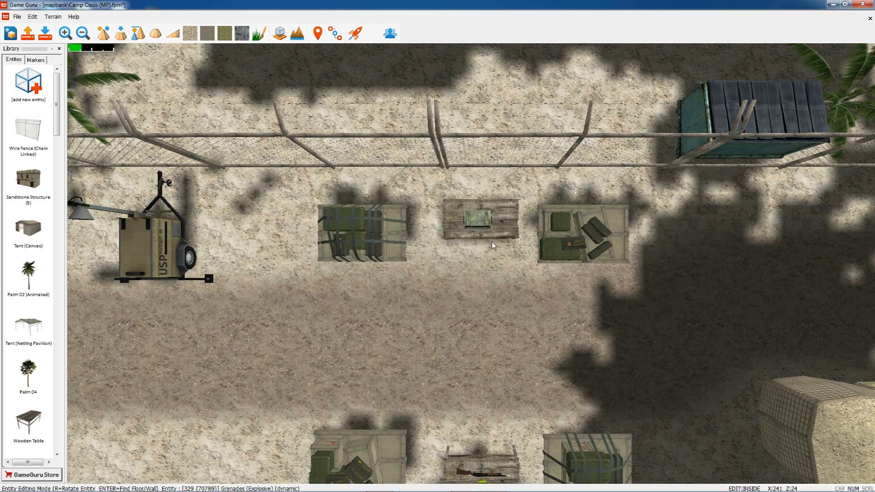
Select the grenades on the table and show their entity menu
left_click(476, 221)
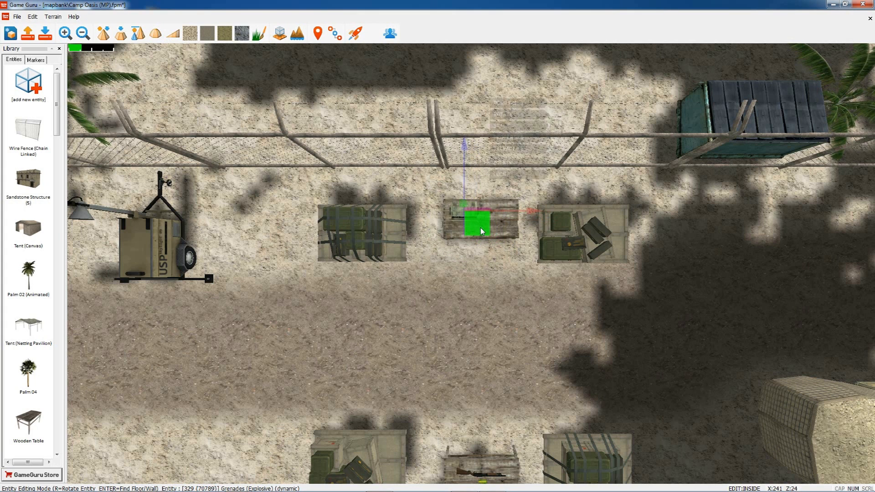
right_click(479, 230)
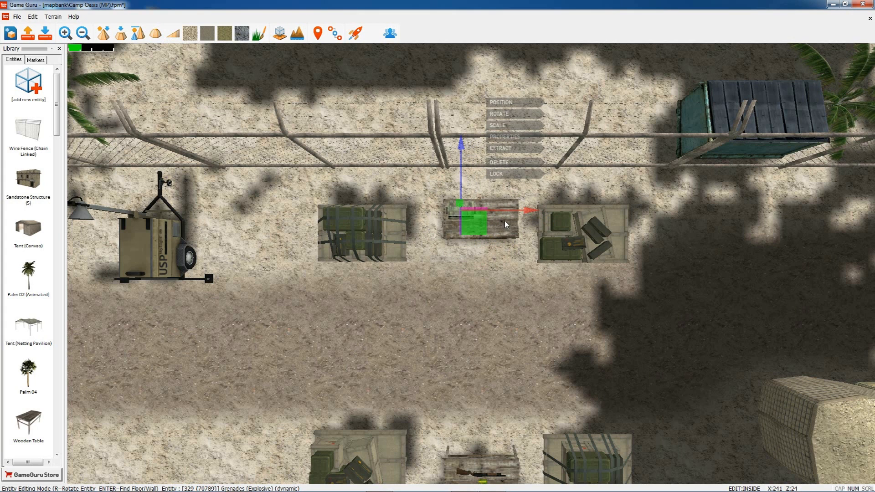
mouse_move(504, 230)
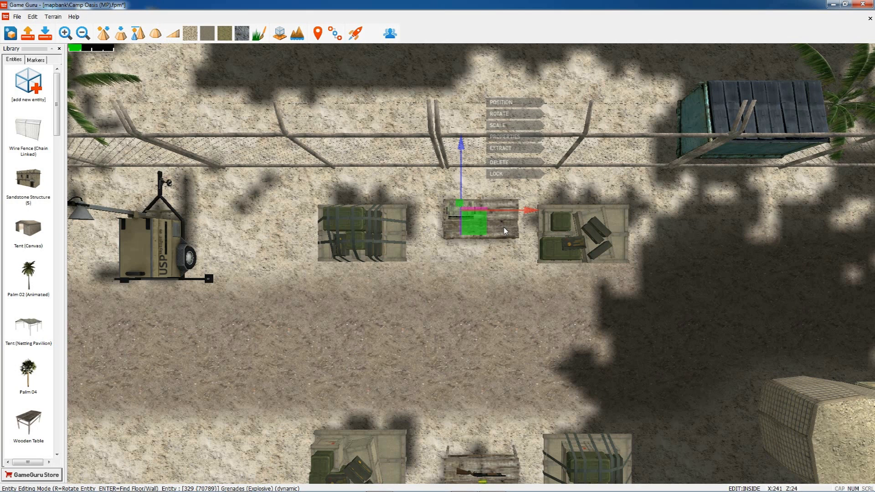